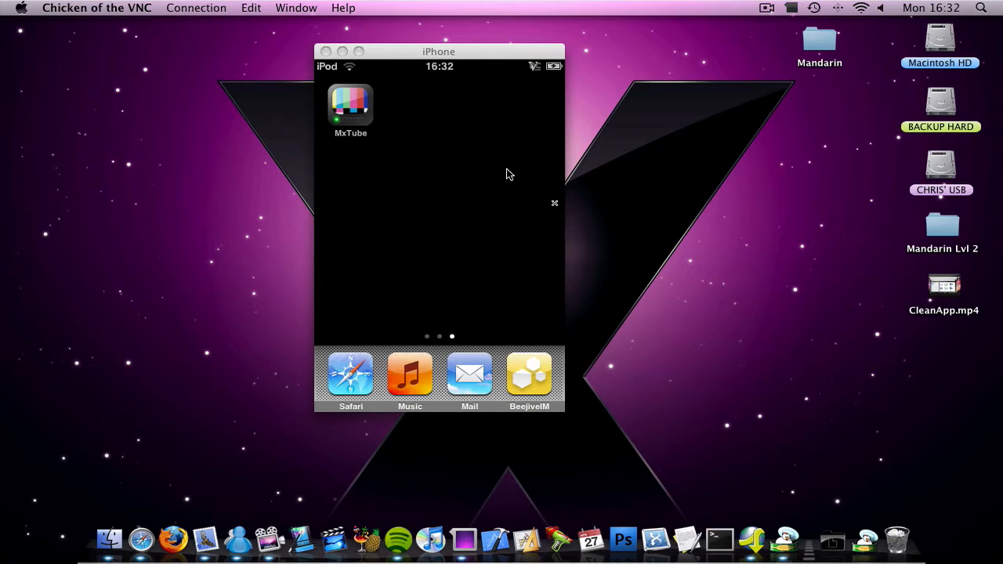
mouse_move(254, 82)
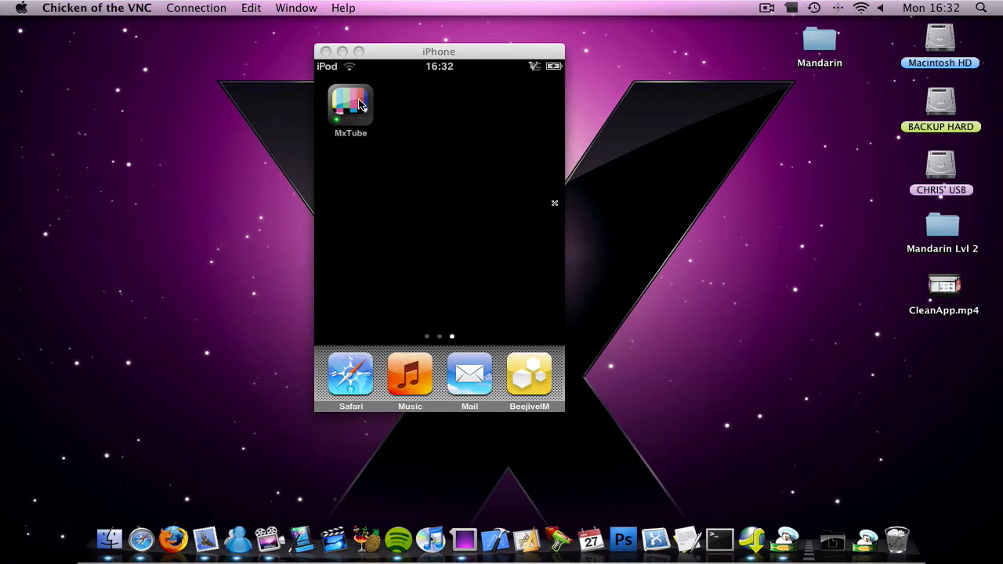
Step: Launch MxTube from the iPod home screen and scroll its Featured page to the features list
left_click(351, 104)
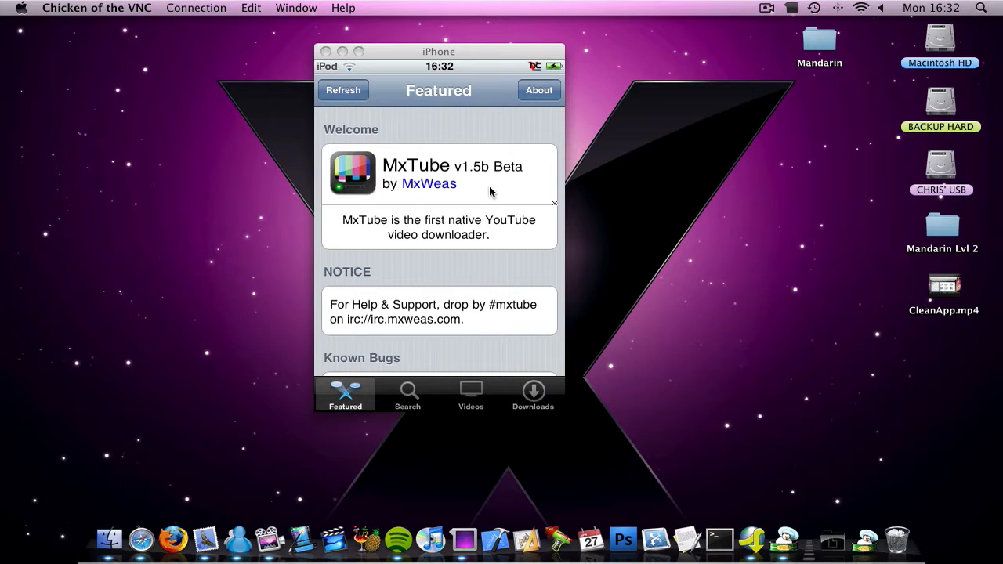
left_click_drag(439, 50, 363, 50)
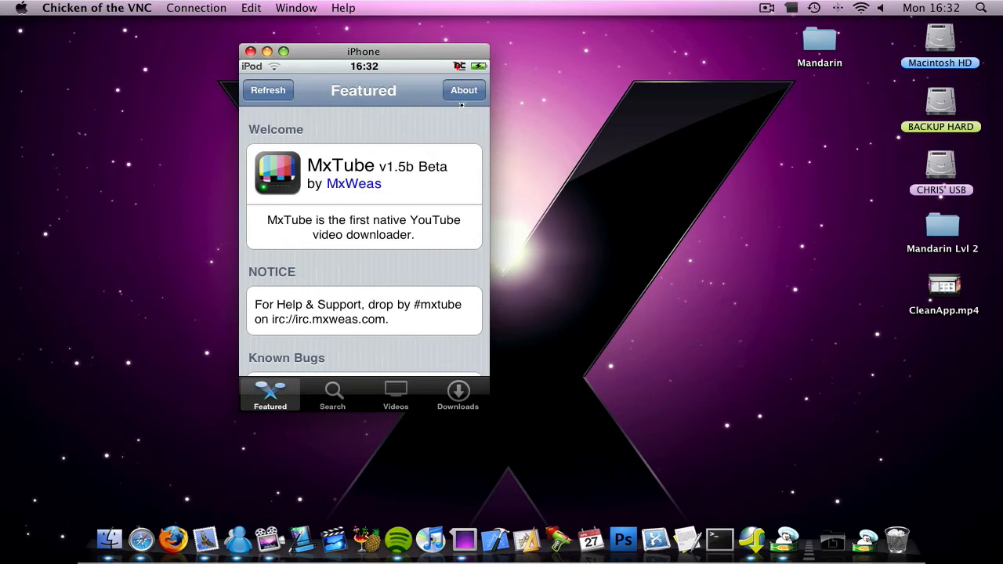
scroll("down", 3)
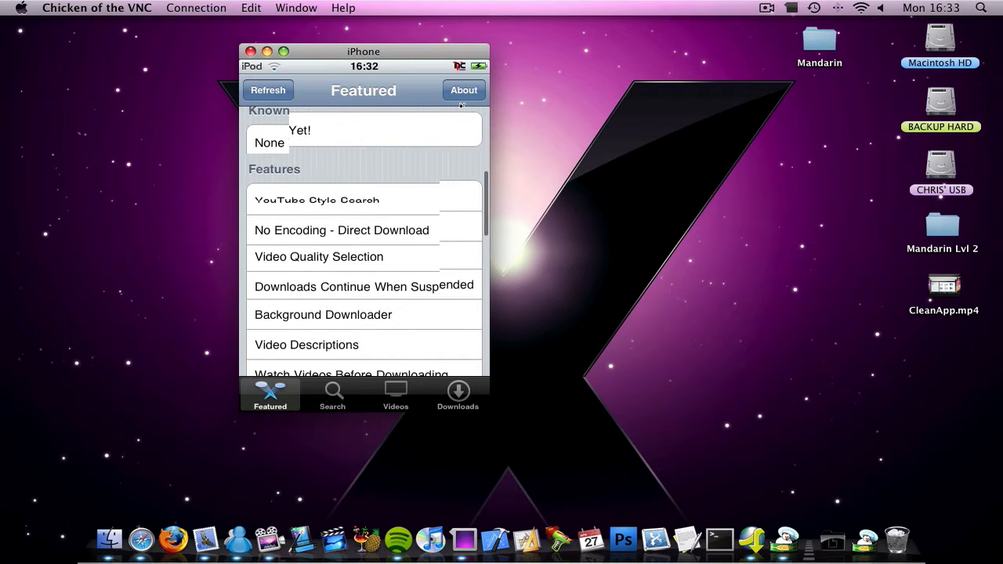
scroll("down", 3)
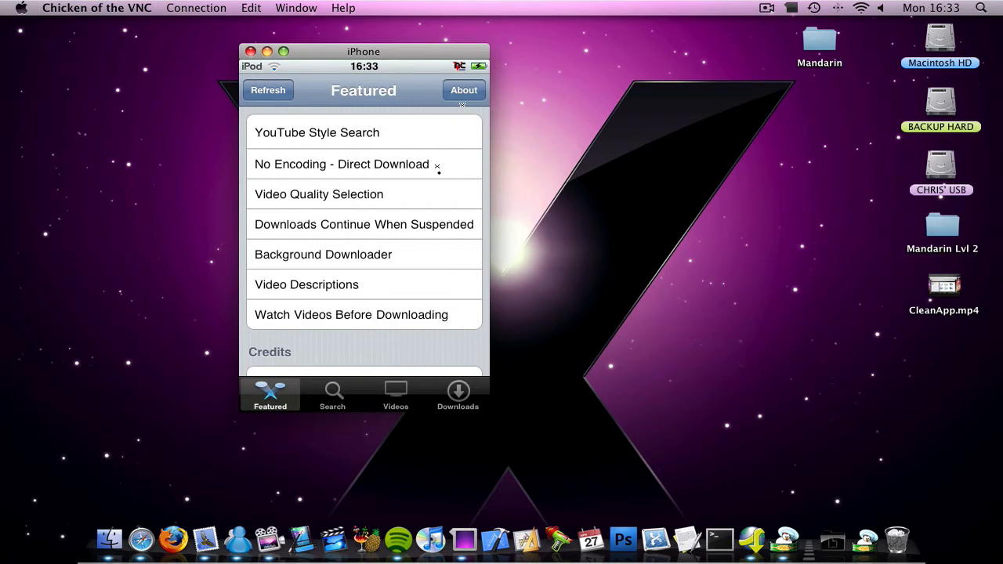
mouse_move(438, 179)
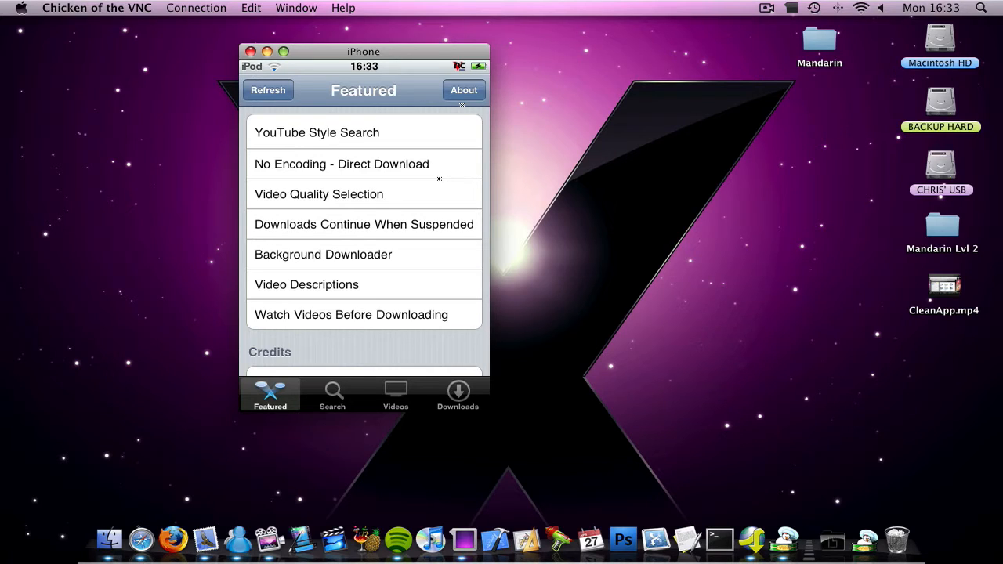
Step: Search MxTube for iapplegeek1 and scroll through that channel's video results
left_click(333, 395)
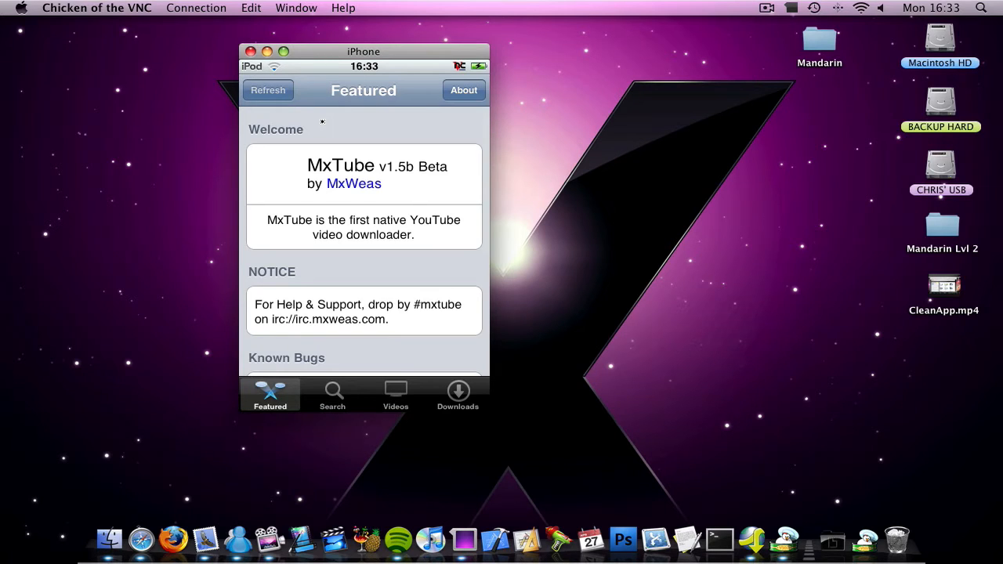
left_click(332, 395)
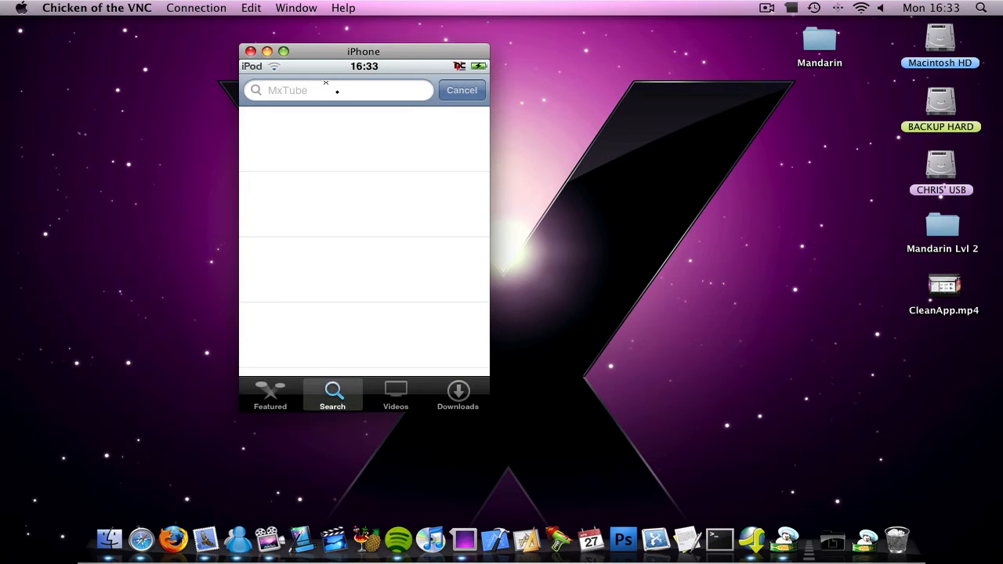
left_click(339, 89)
type("iapplegeek1")
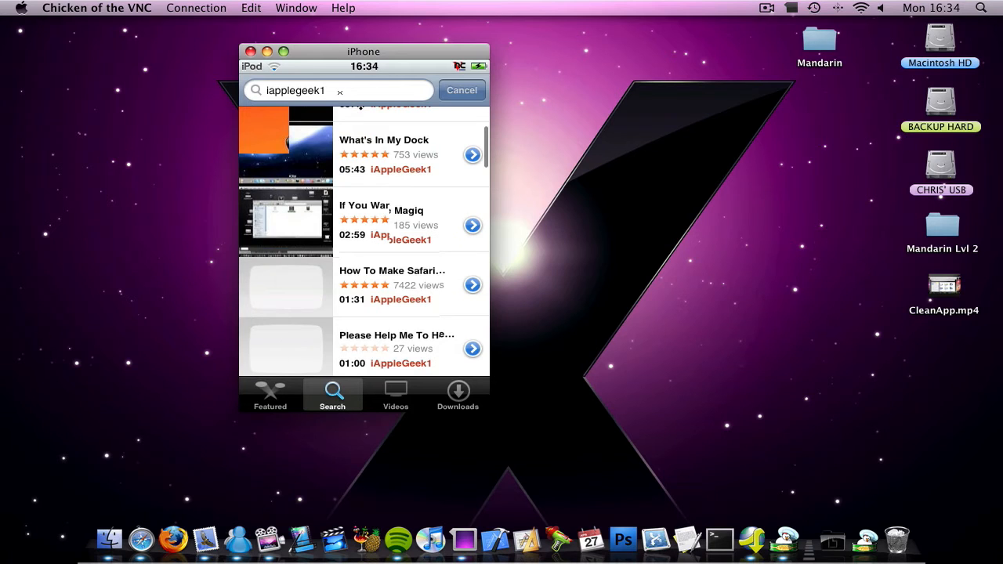
scroll("down", 3)
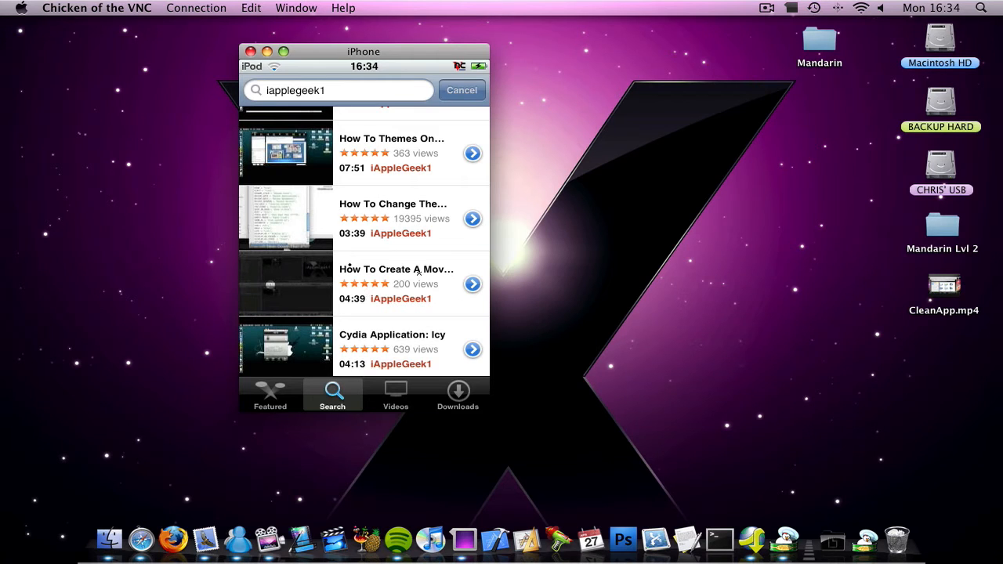
Step: Choose Download for How To Create A Movie In iMovie and review its quality options
left_click(395, 282)
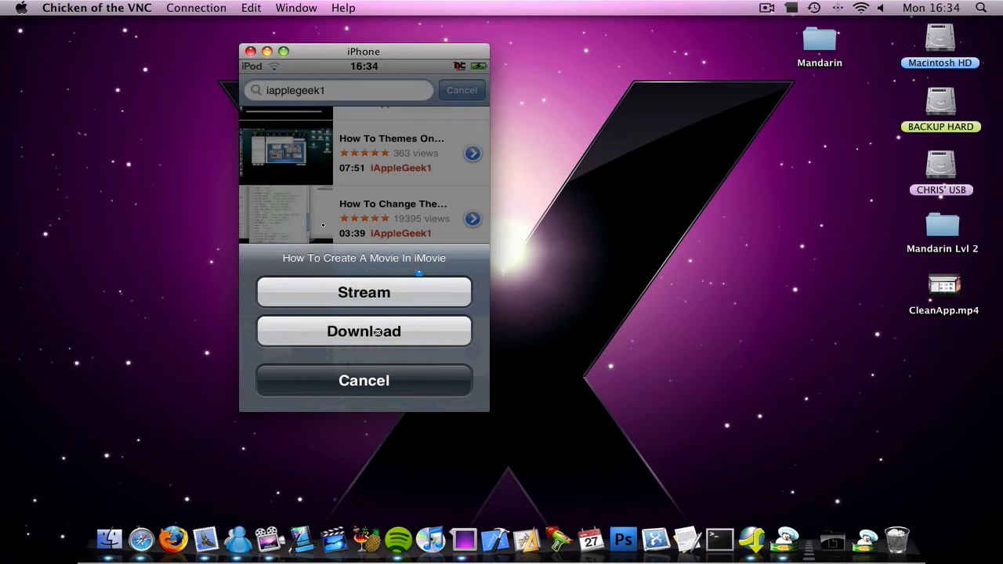
left_click(364, 331)
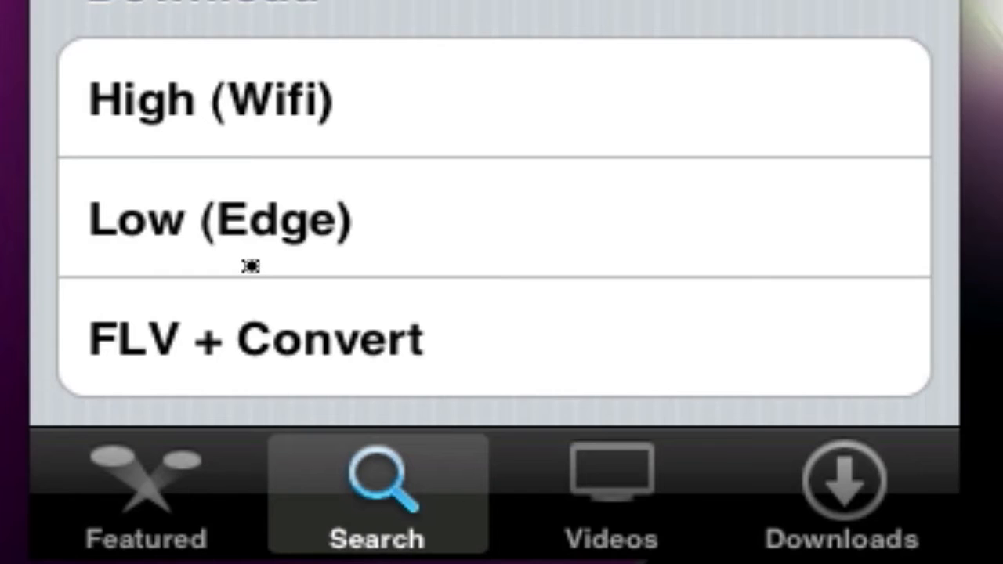
scroll("down", 3)
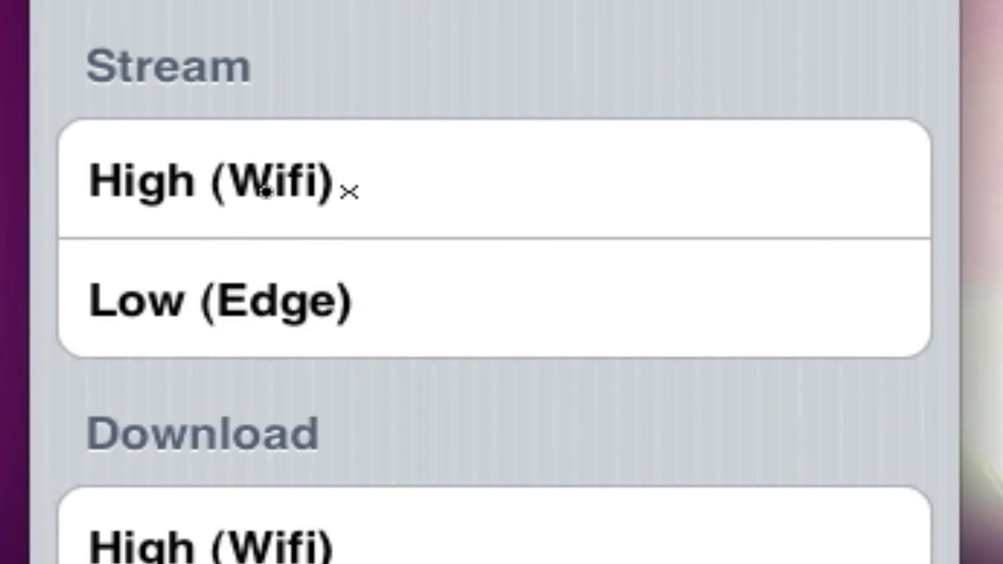
mouse_move(567, 182)
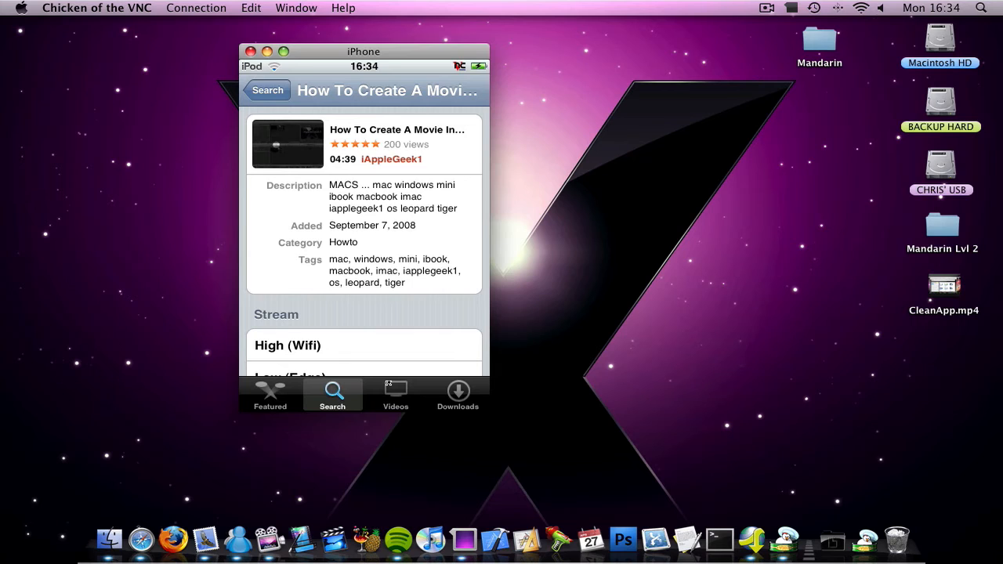
Step: Show MxTube's Downloads list while the SBSettings panel reveals the iPod's Wi-Fi IP
left_click(457, 395)
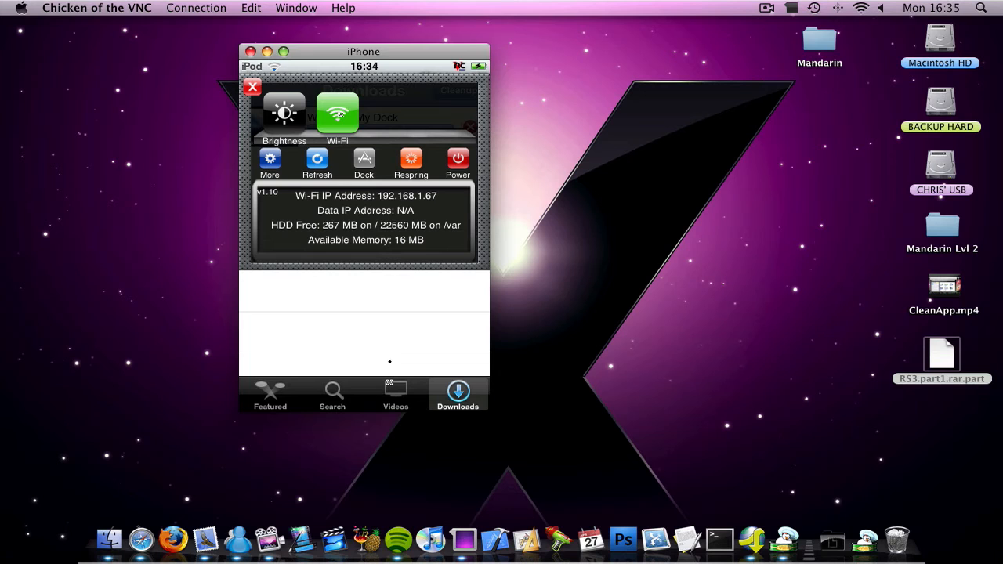
mouse_move(415, 49)
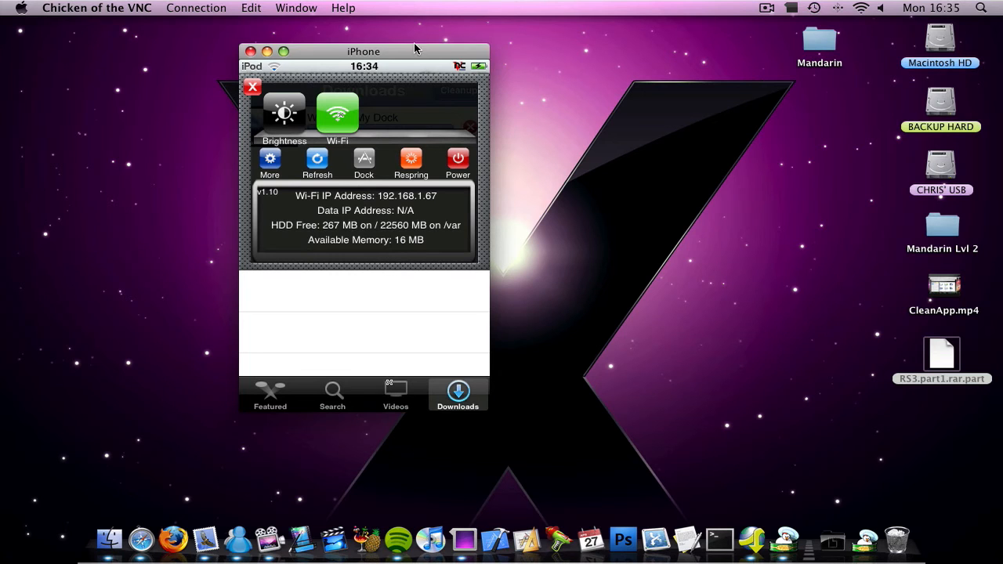
left_click_drag(364, 51, 474, 63)
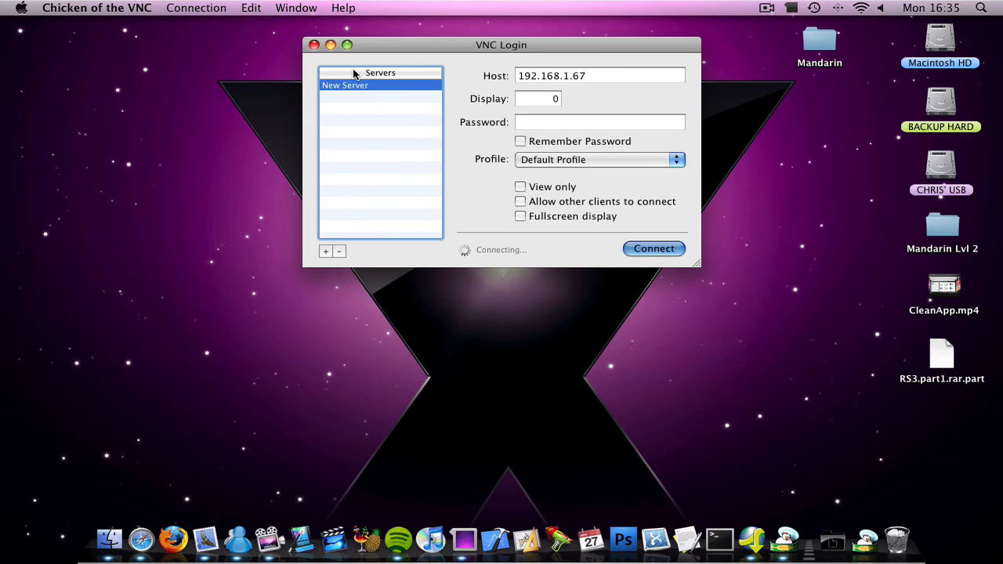
mouse_move(369, 86)
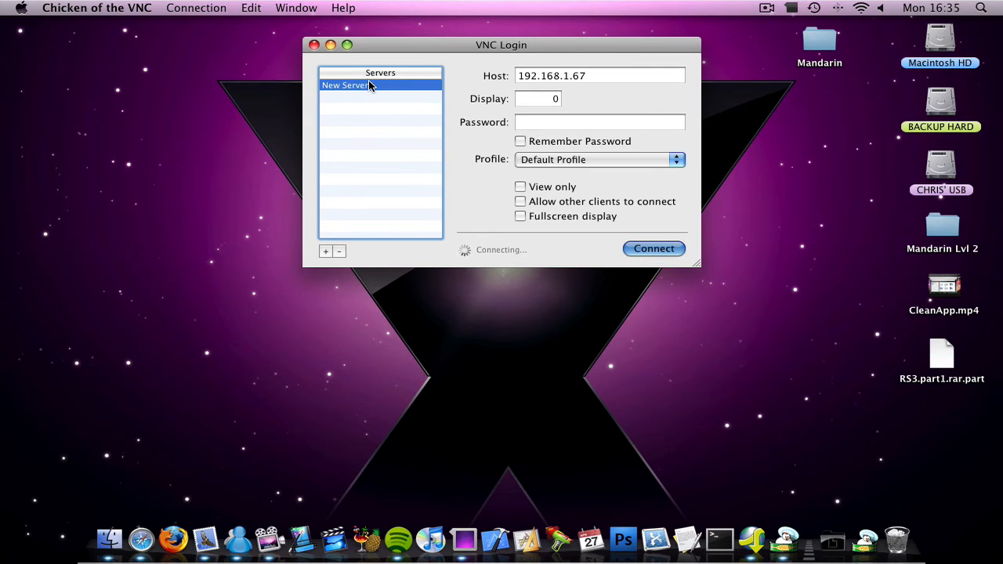
mouse_move(439, 111)
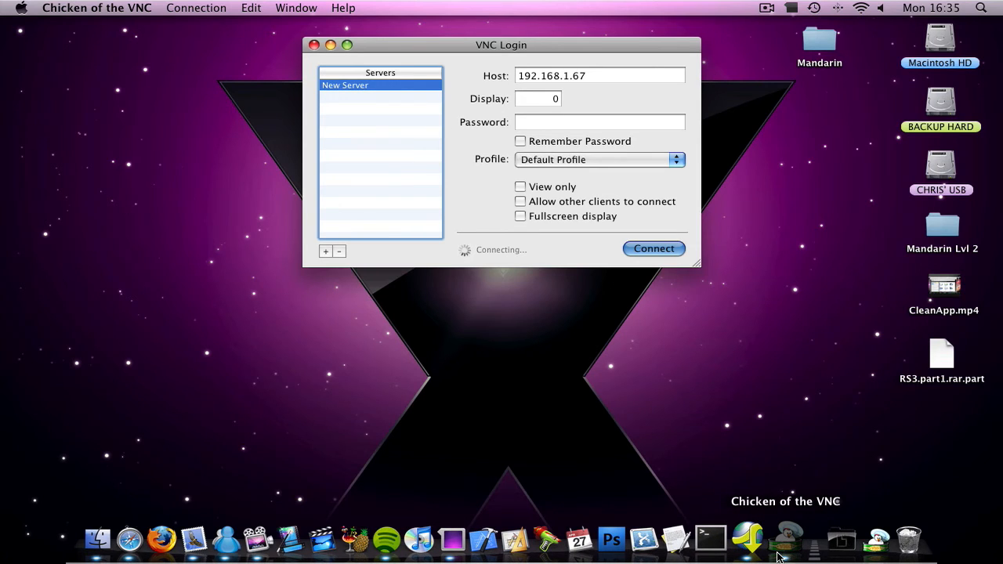
mouse_move(787, 502)
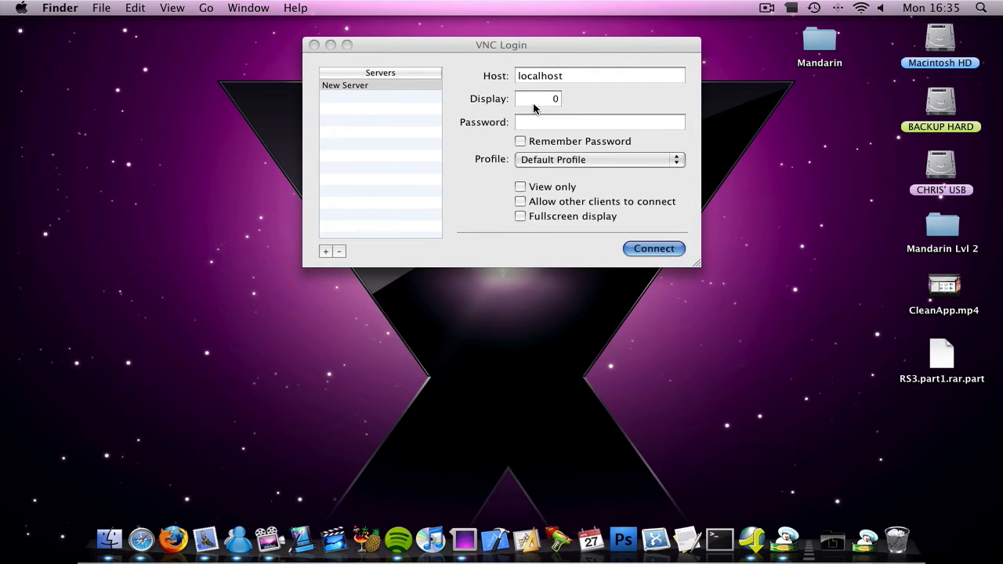
Step: Enter the iPod's Wi-Fi address as host and start connecting
type("192.168")
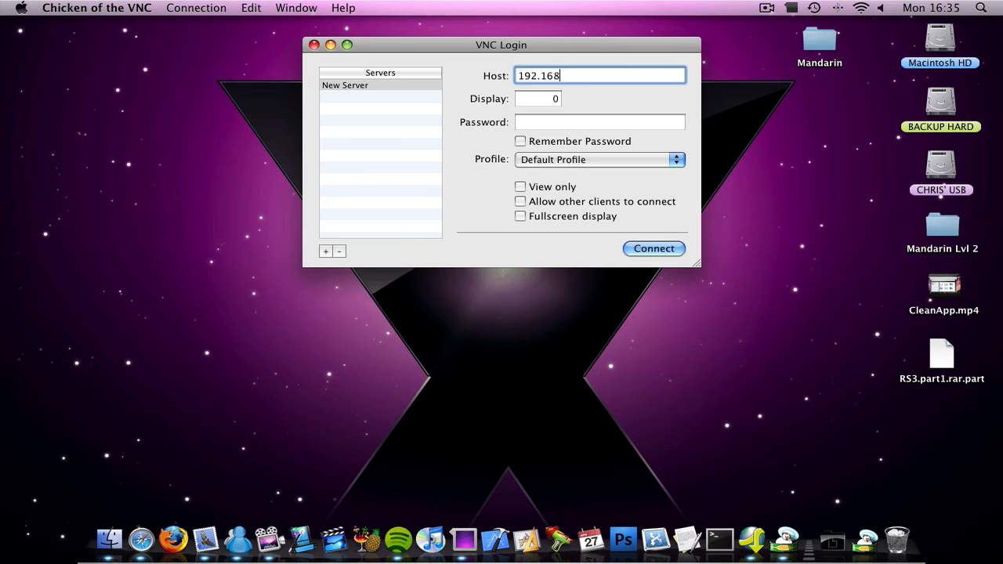
type(".1.67")
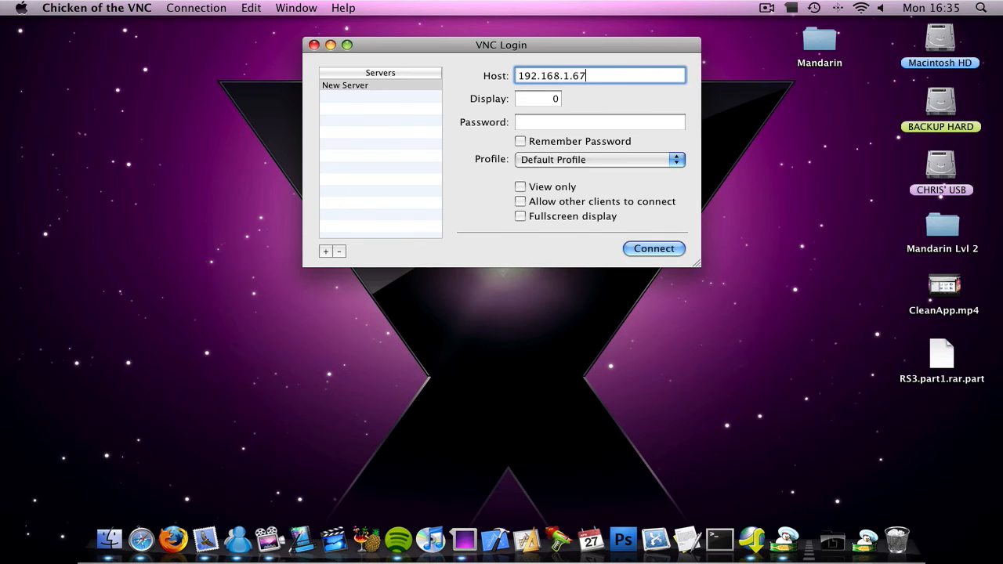
left_click(653, 248)
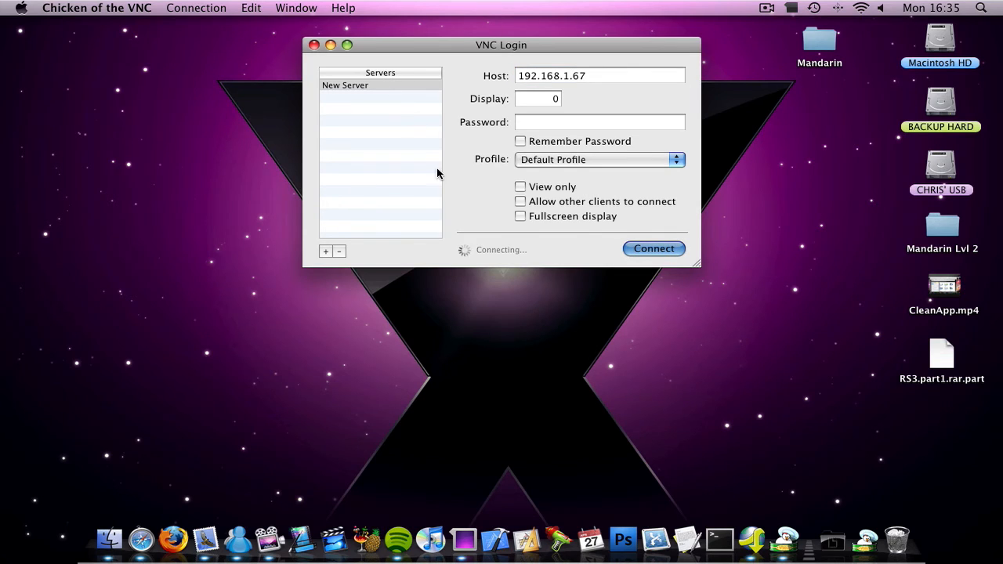
mouse_move(605, 178)
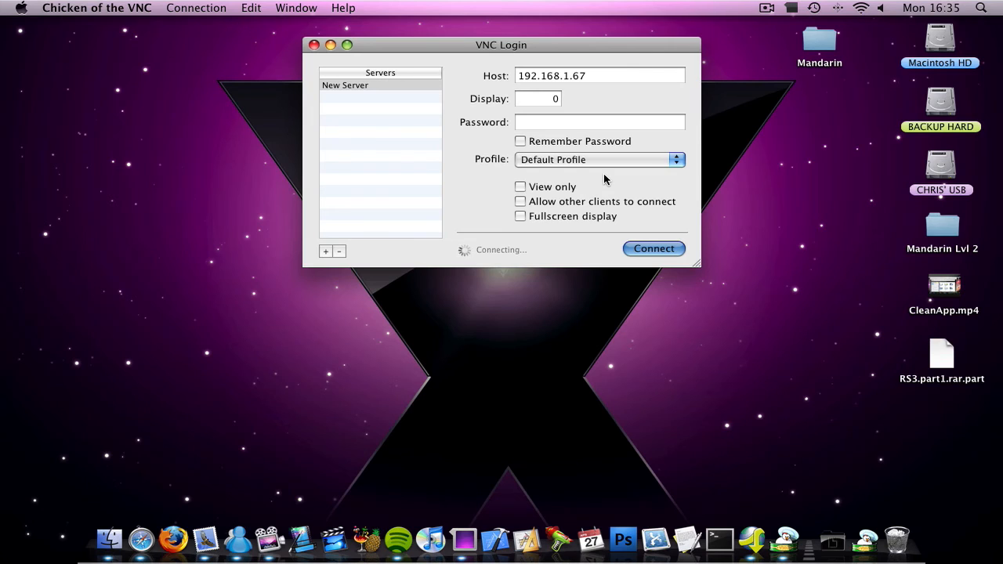
mouse_move(648, 135)
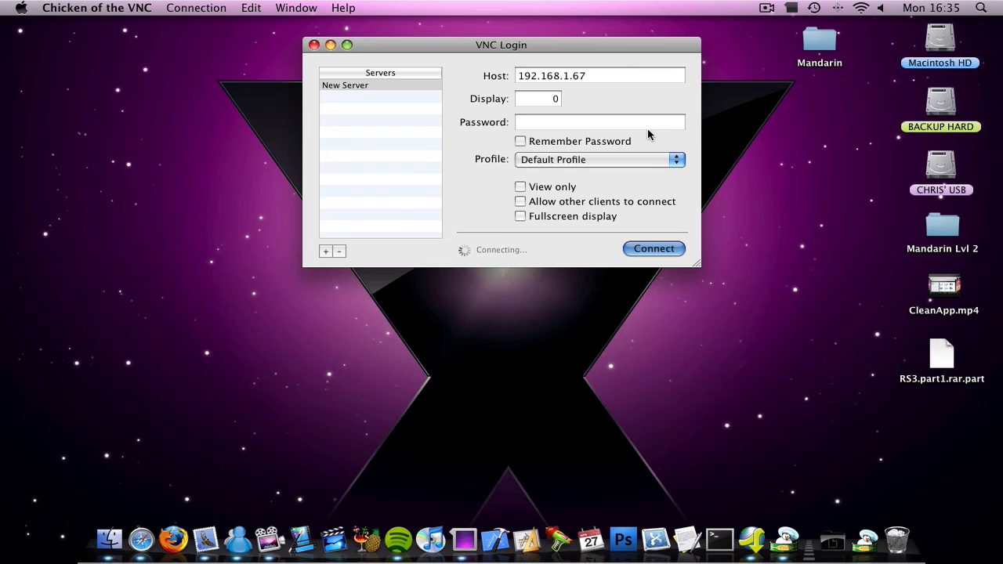
mouse_move(711, 44)
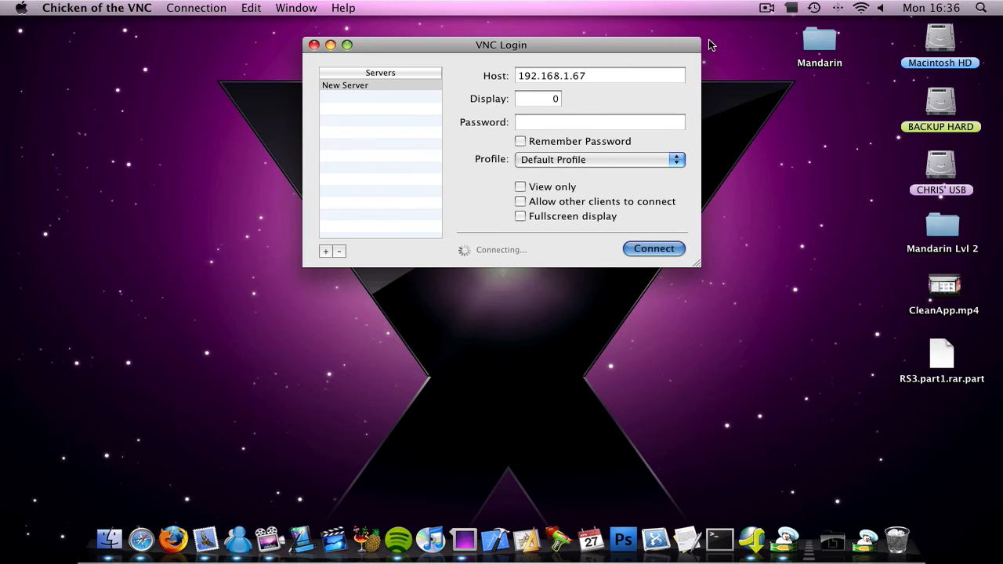
mouse_move(787, 539)
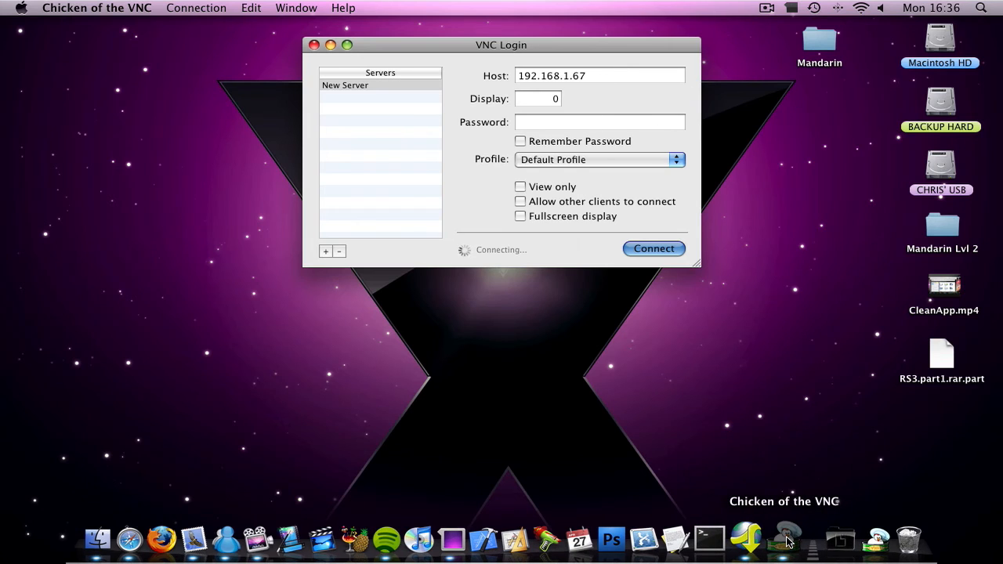
Step: Force-quit the frozen viewer from the Dock and re-enter the host as 192168.1
right_click(787, 539)
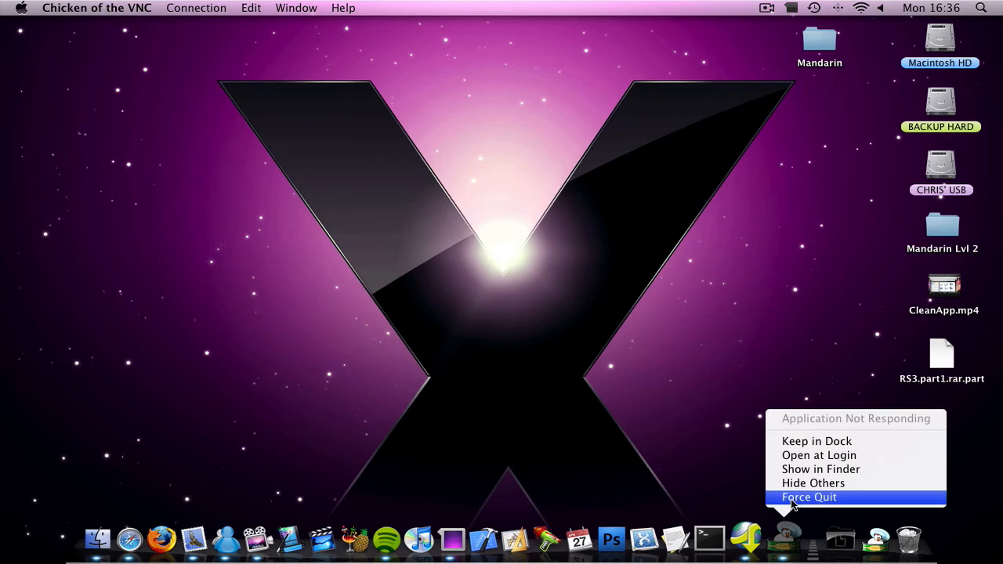
left_click(809, 497)
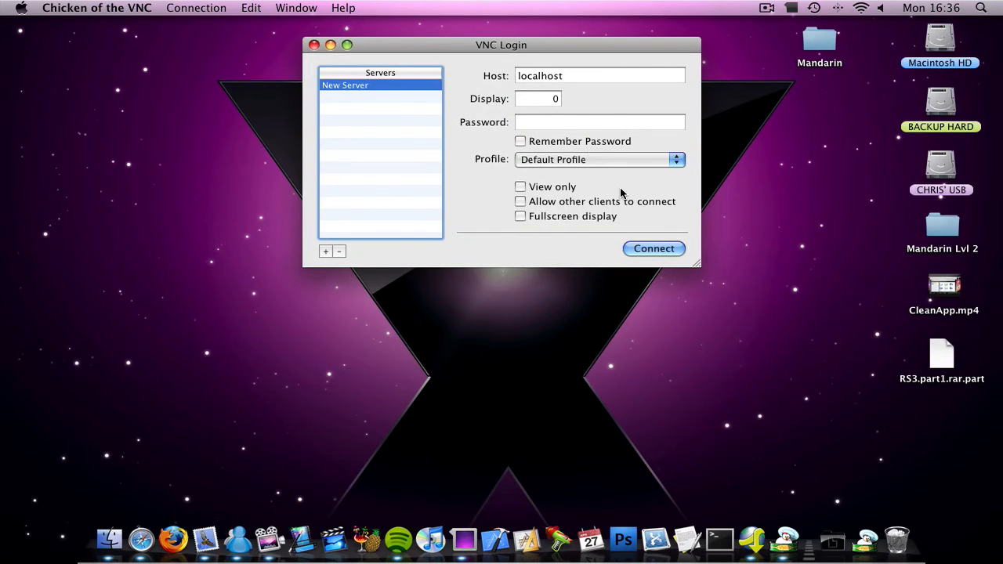
left_click(599, 75)
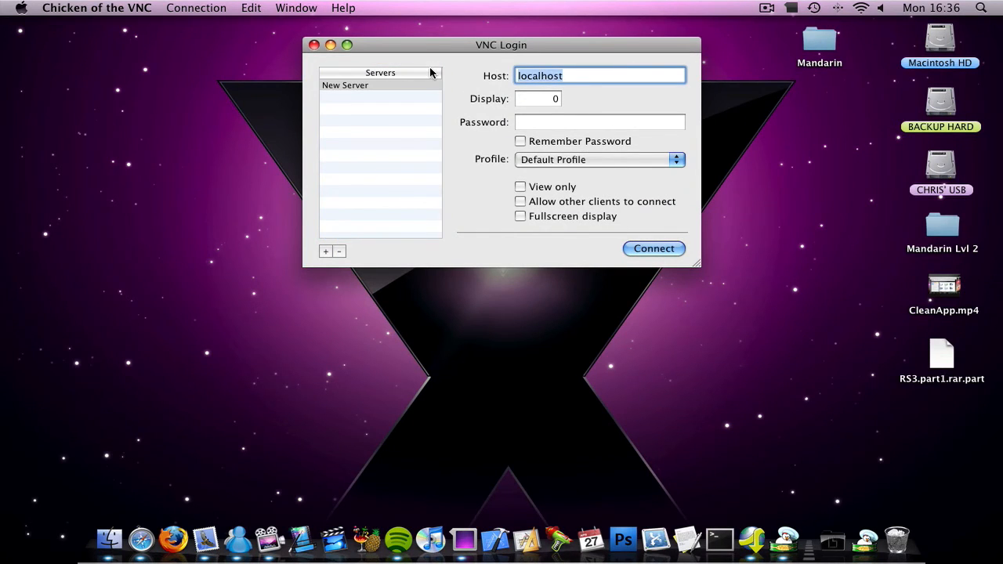
type("192168.1.67")
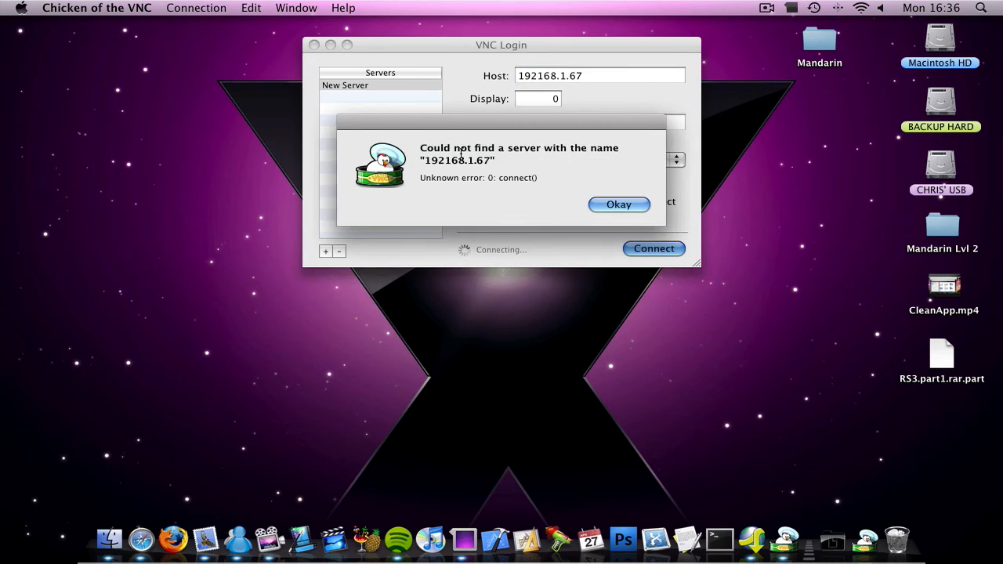
Step: Dismiss the server-not-found error and start the downloaded video What's In My Dock
left_click(618, 203)
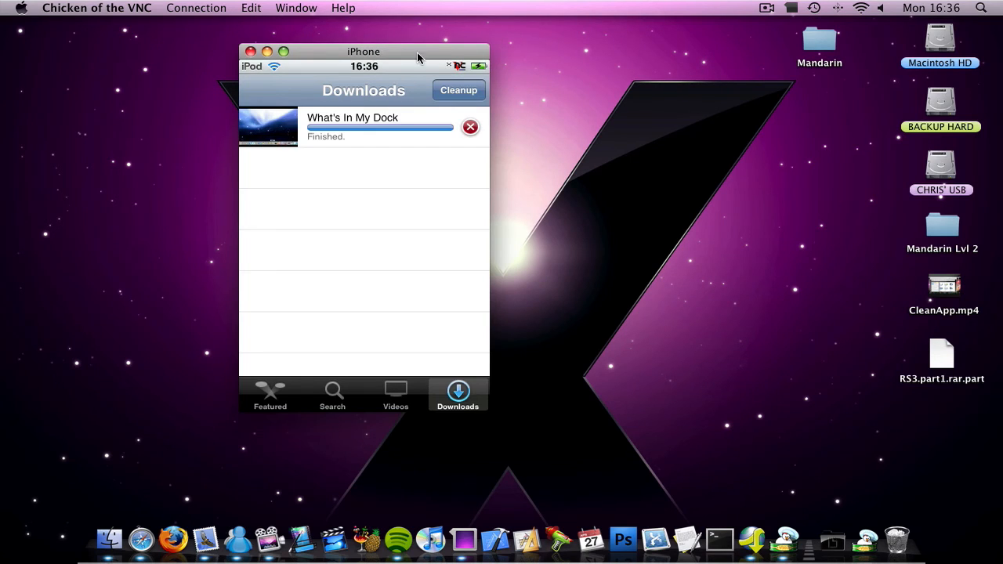
mouse_move(388, 88)
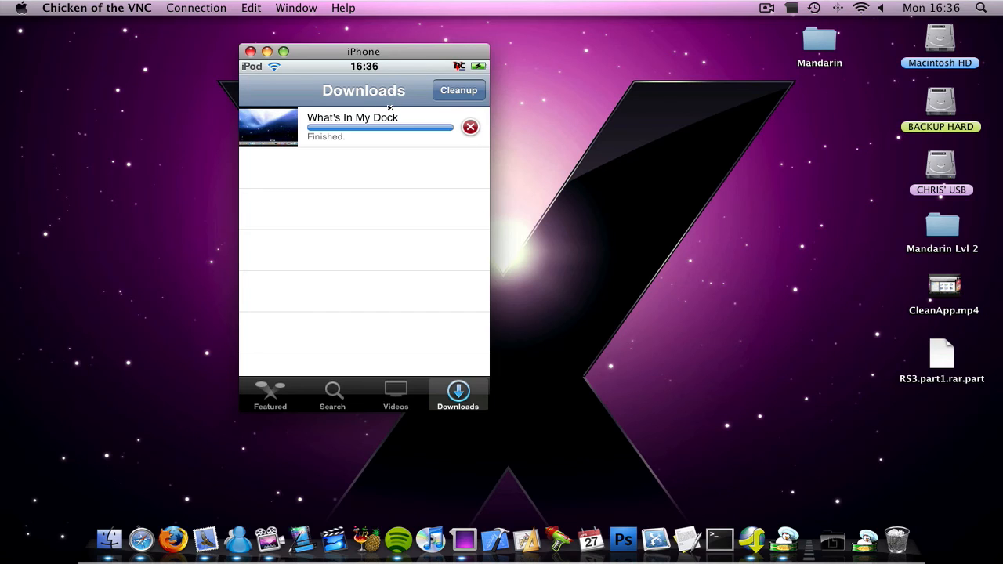
mouse_move(354, 129)
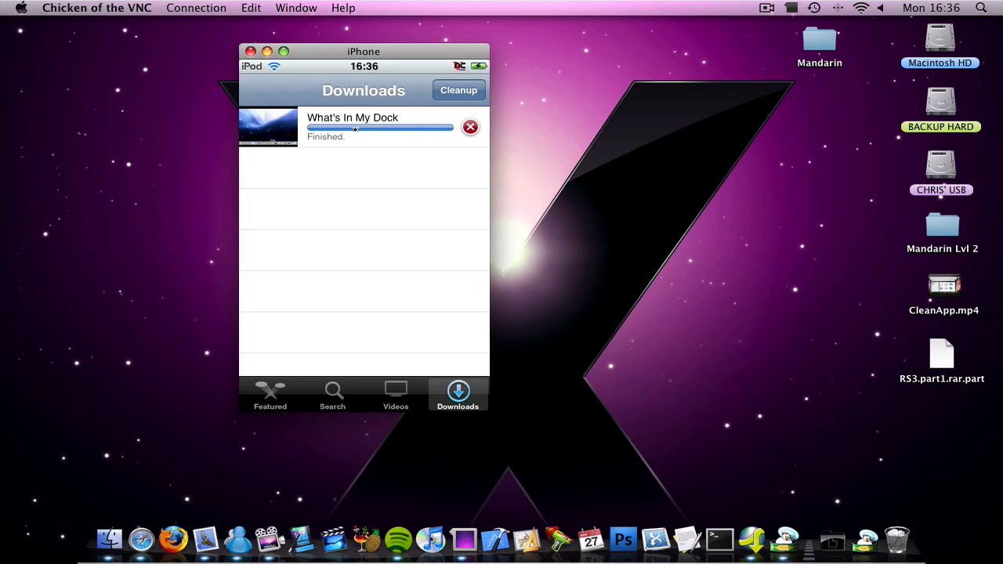
left_click(395, 395)
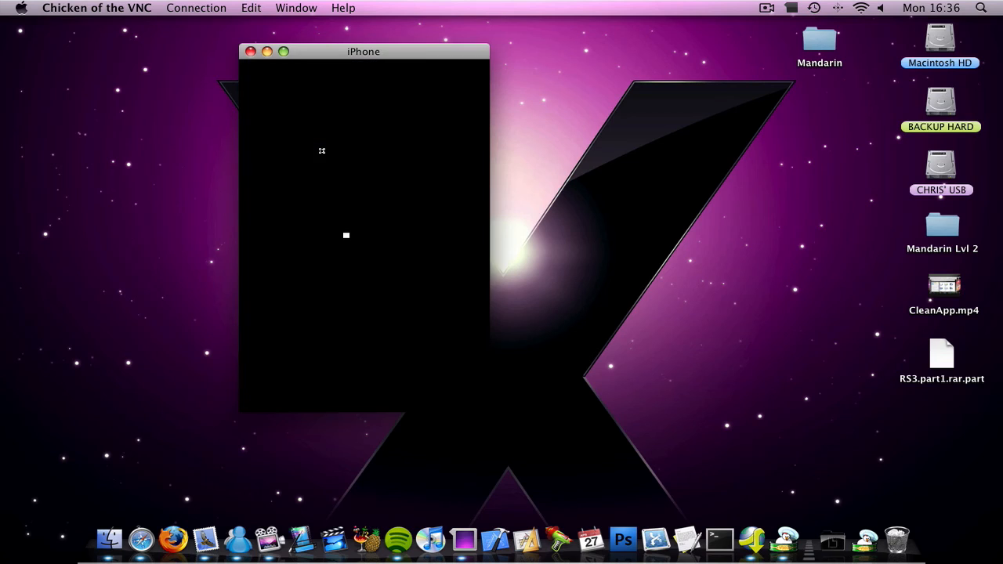
mouse_move(348, 152)
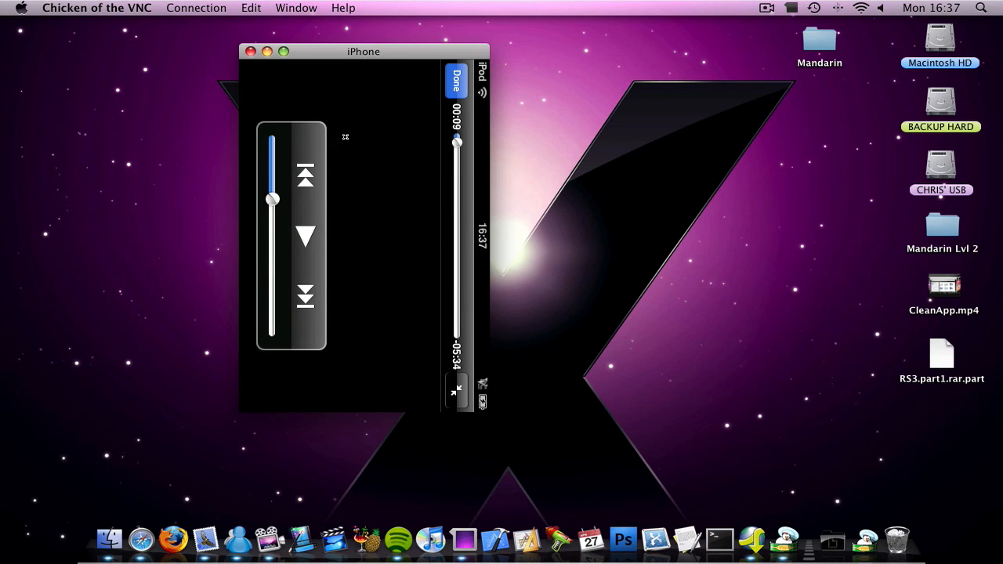
Step: Leave the video player and return to the iPod home screen
left_click(456, 79)
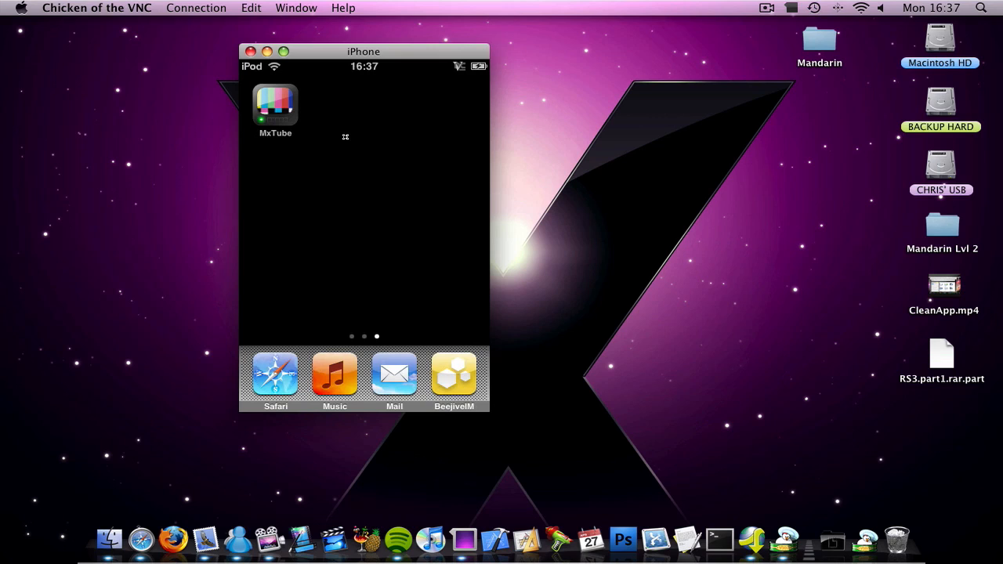